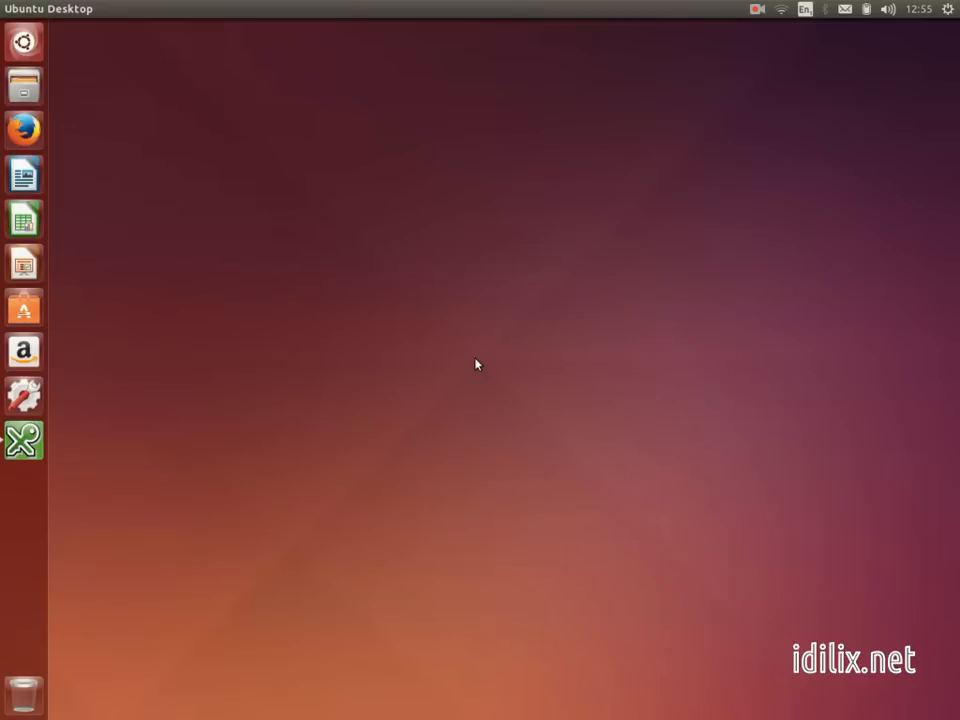
mouse_move(838, 170)
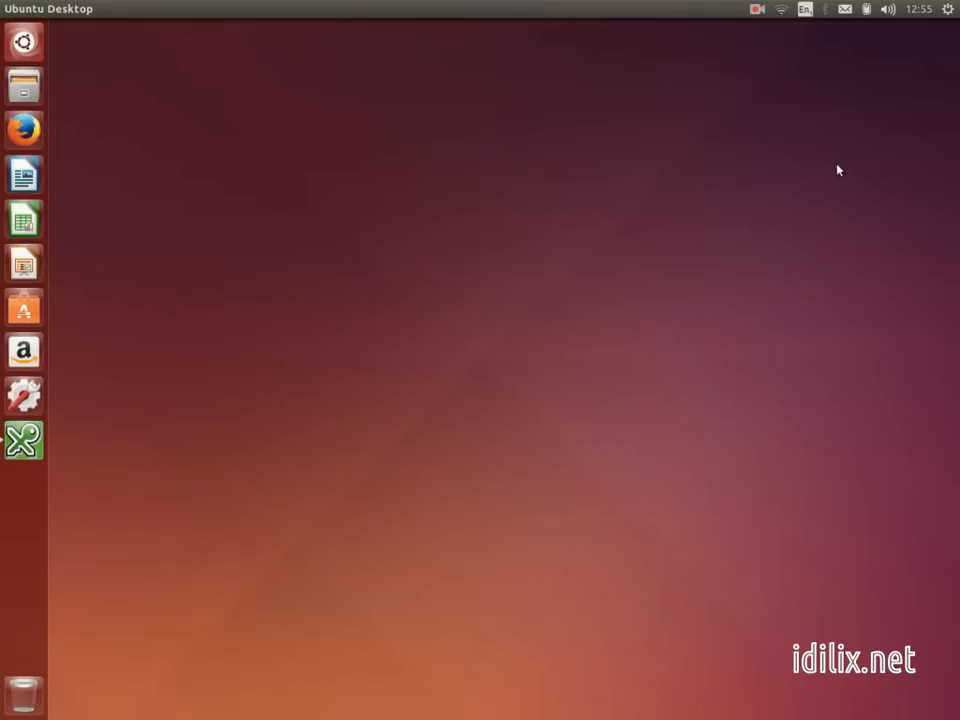
Open System Settings from the gear menu in the top-right panel
click(948, 9)
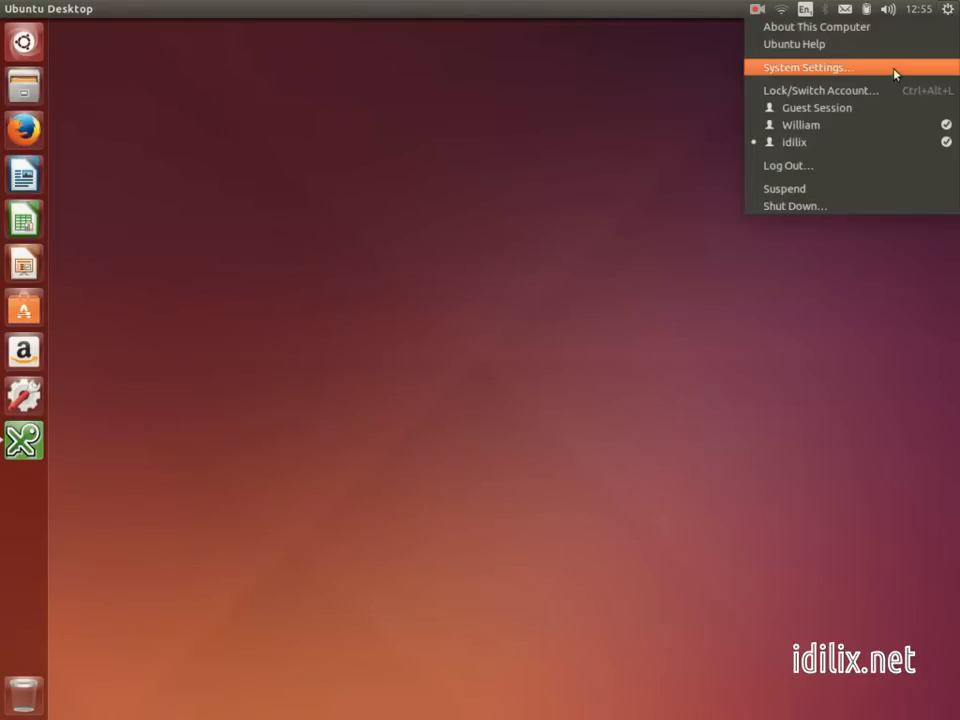
click(806, 67)
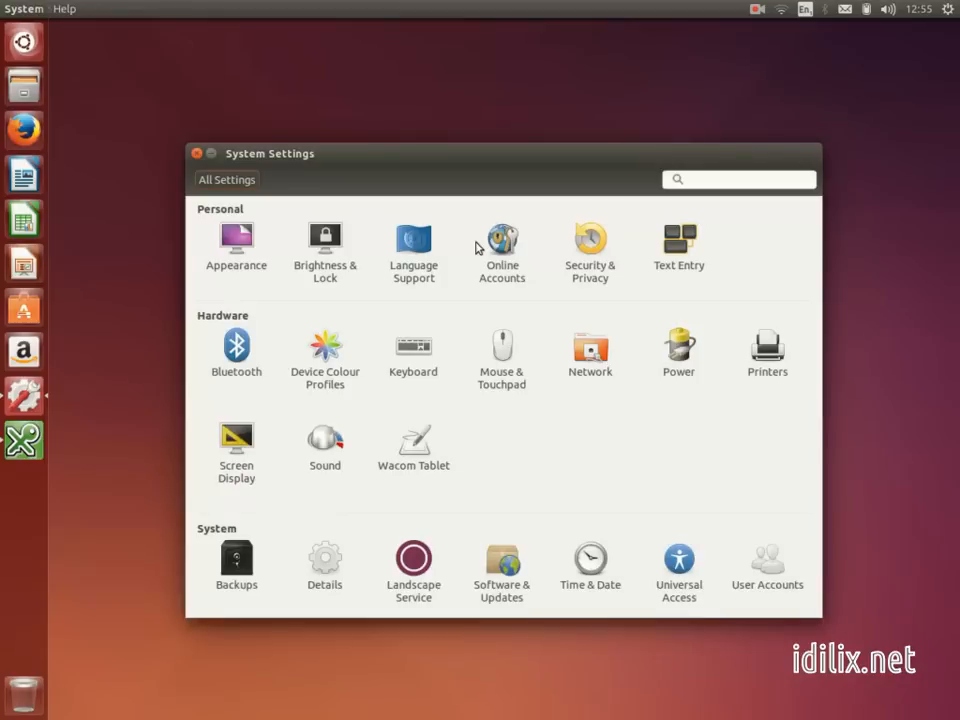
In Online Accounts, pick Twitter as the new account to add
click(501, 240)
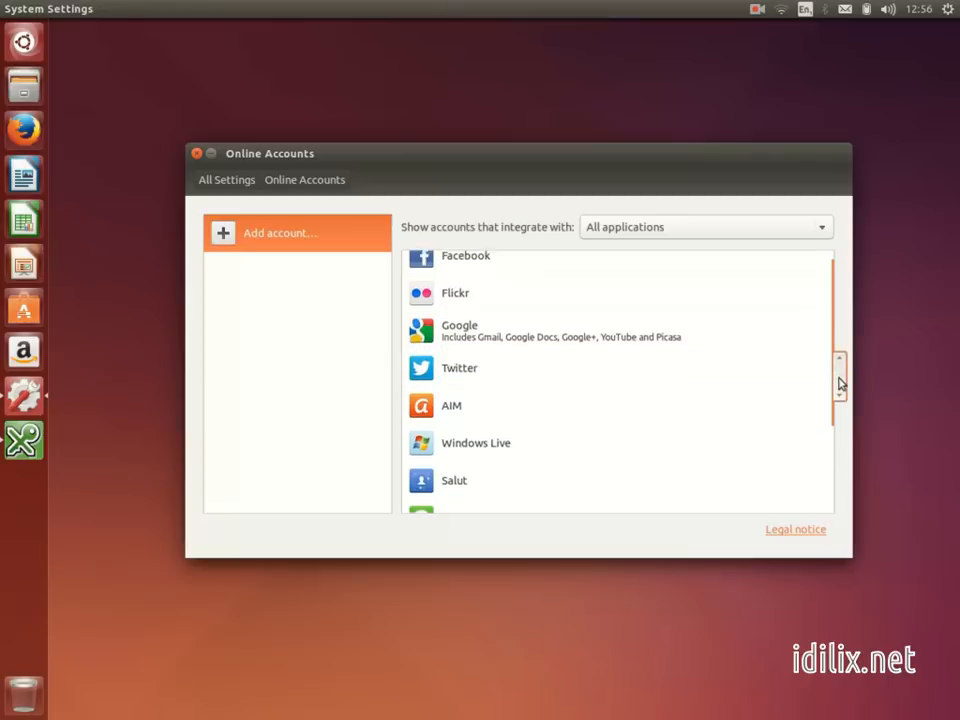
scroll(down, 3)
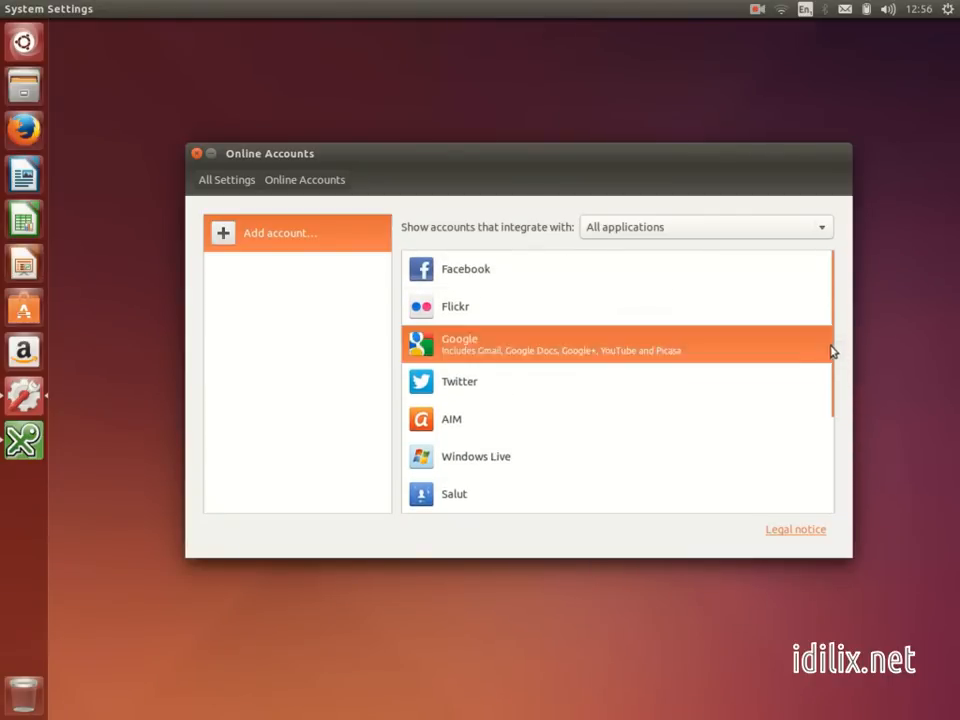
click(459, 381)
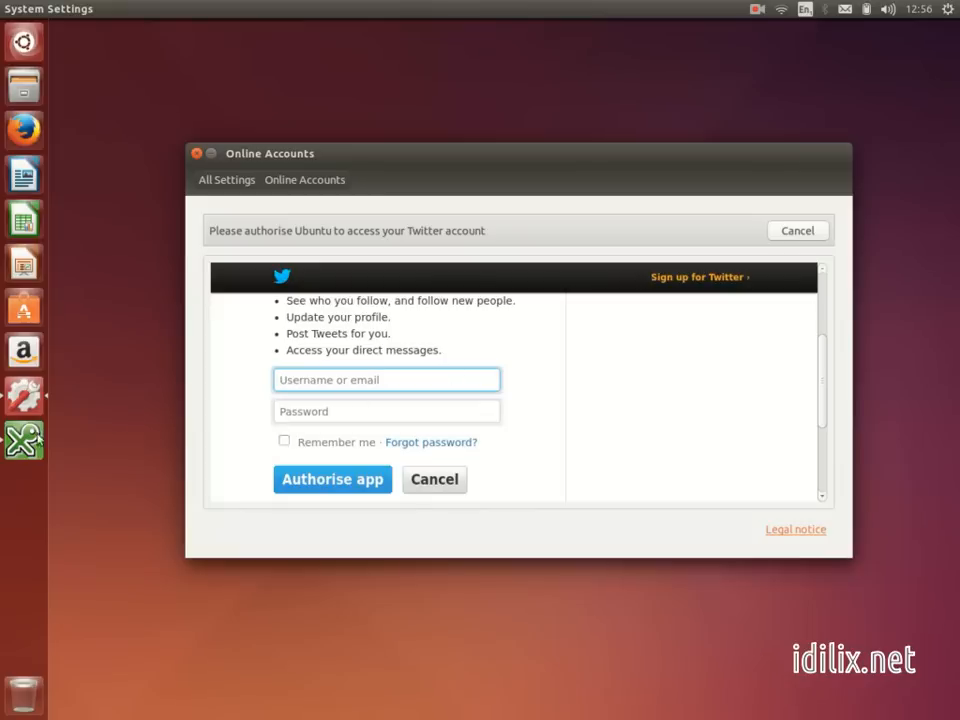
Sign in as 'idilix', authorise Ubuntu, and enable the Friends integration
text(idilixproject)
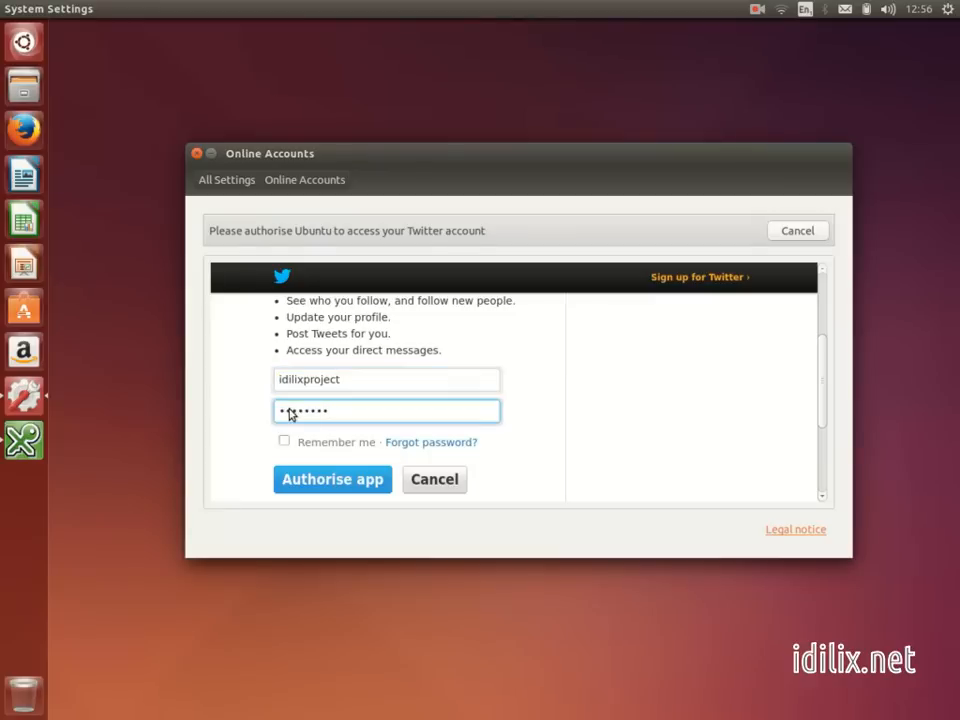
click(332, 479)
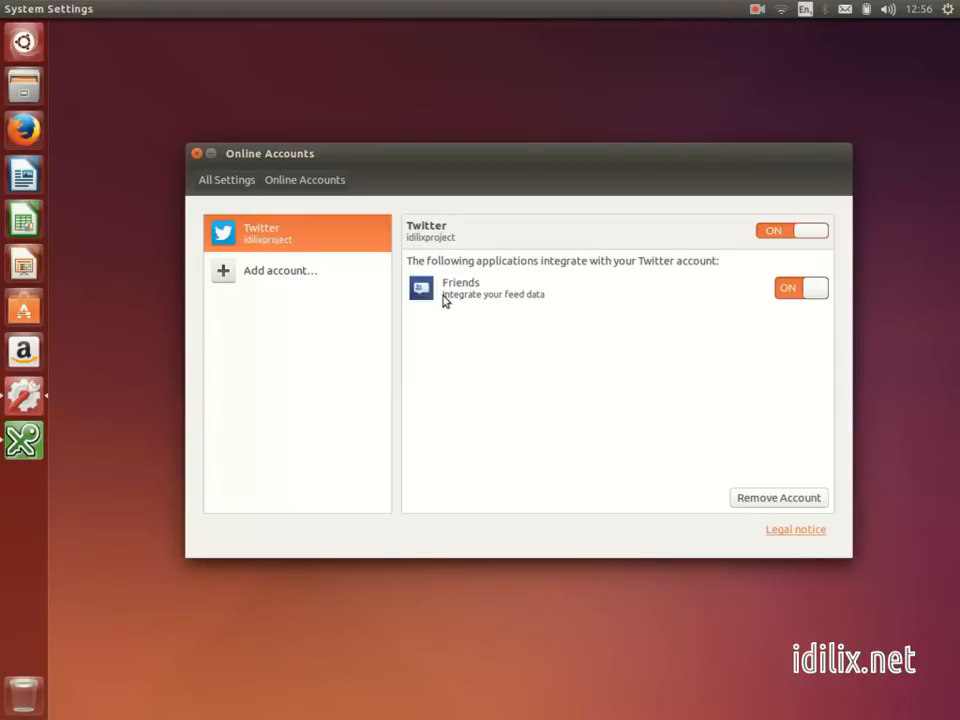
mouse_move(512, 296)
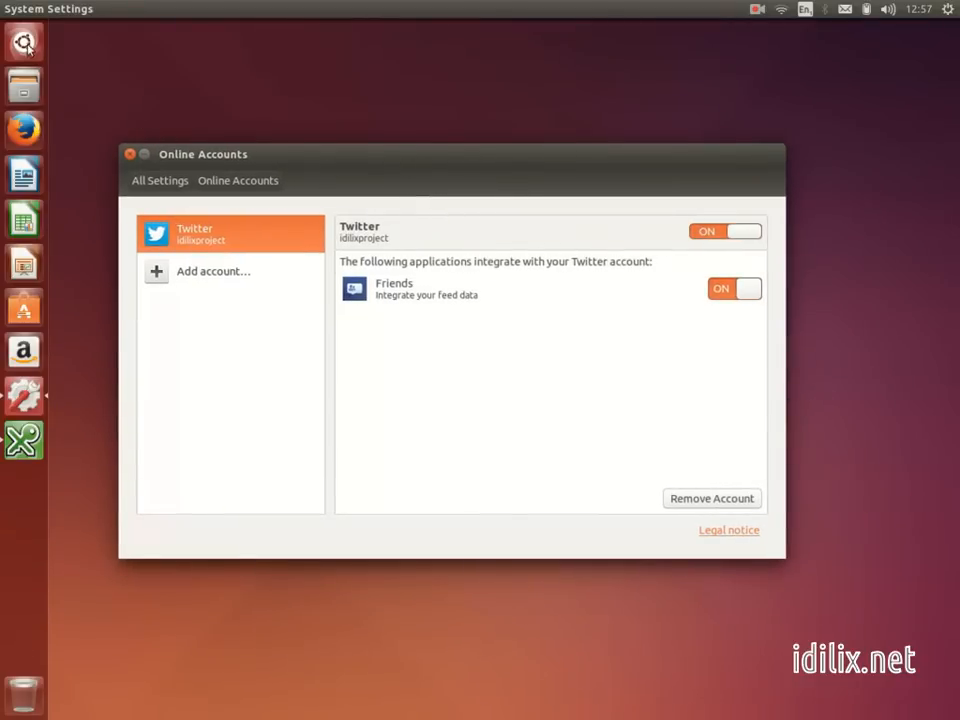
text(friends)
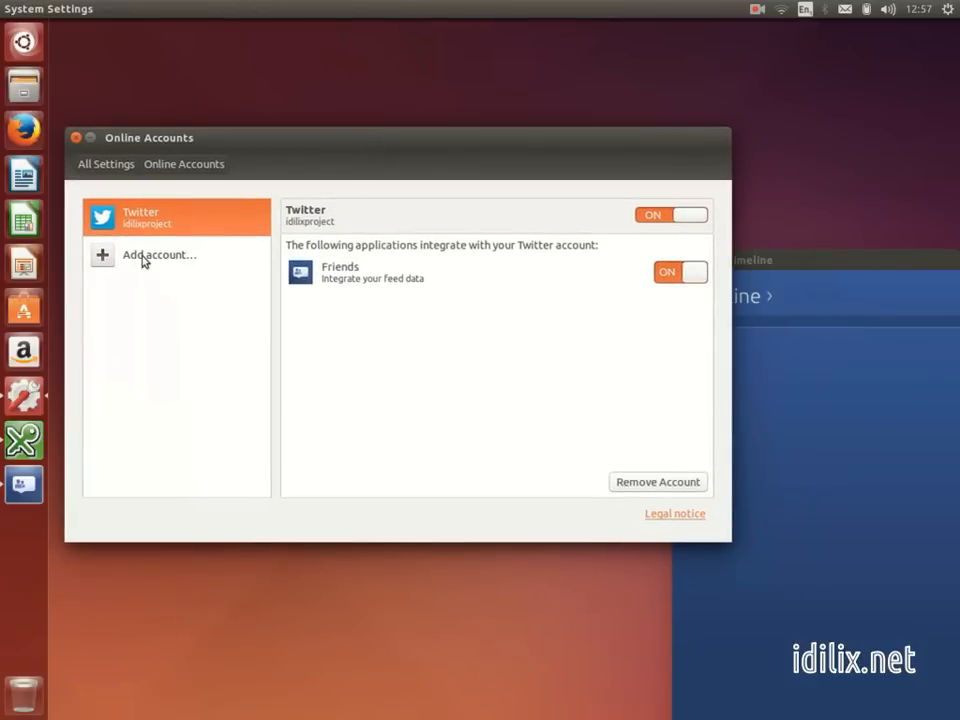
Add an IRC account on freenode with the nickname 'dilixnet'
click(158, 254)
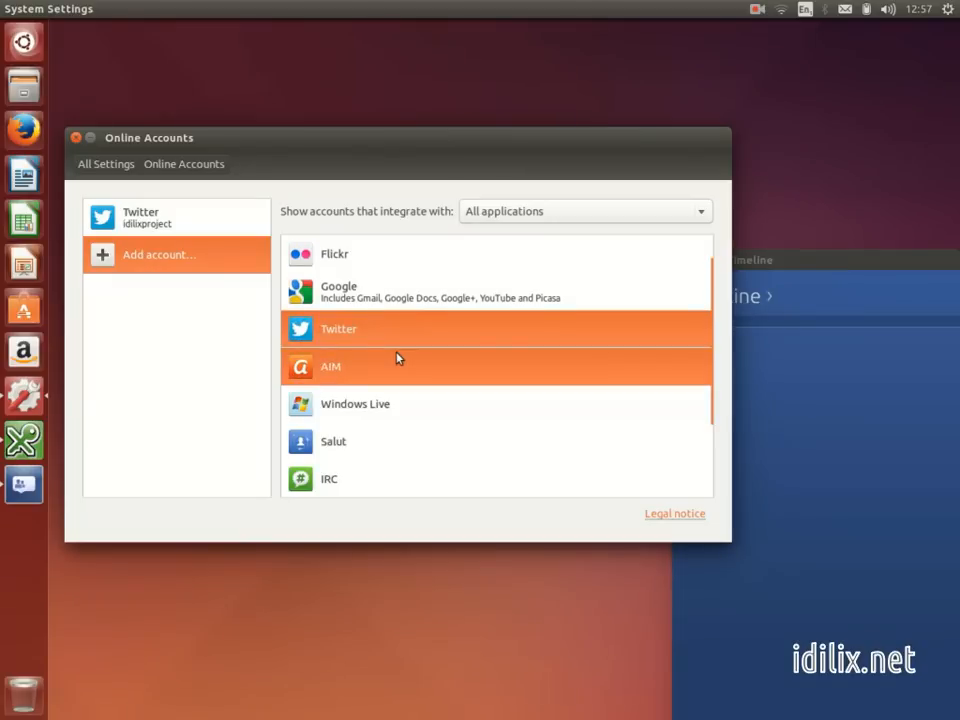
click(329, 478)
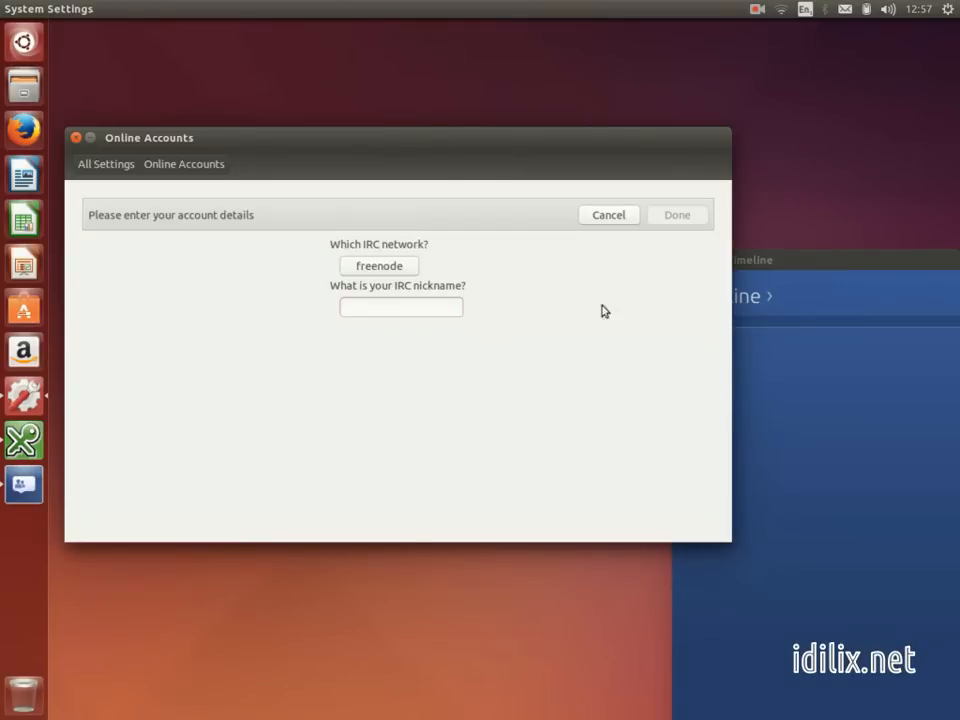
click(845, 9)
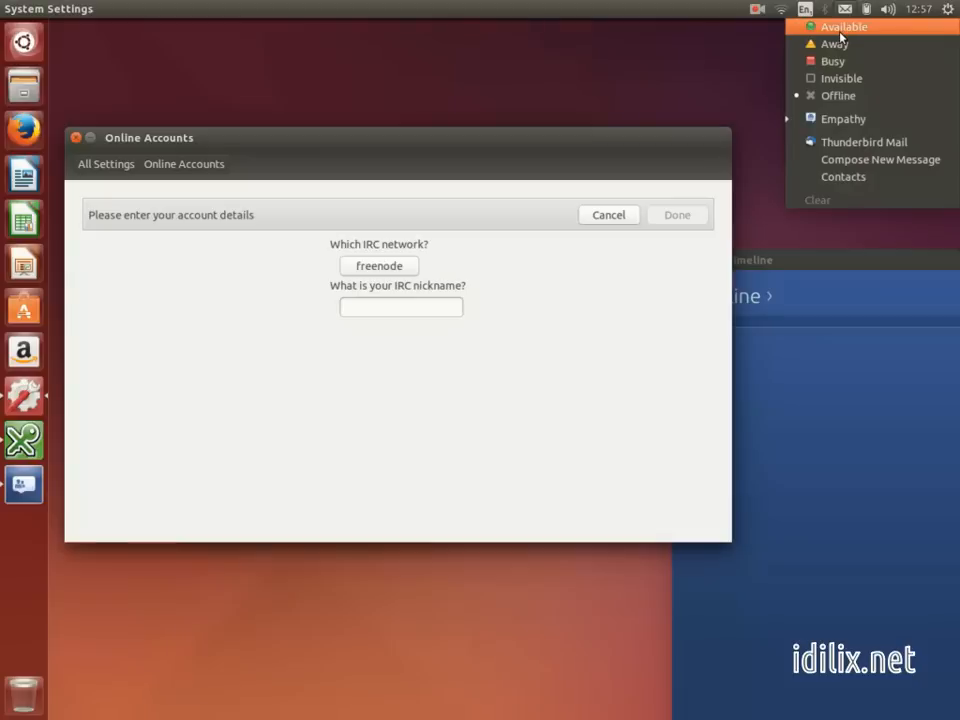
mouse_move(880, 159)
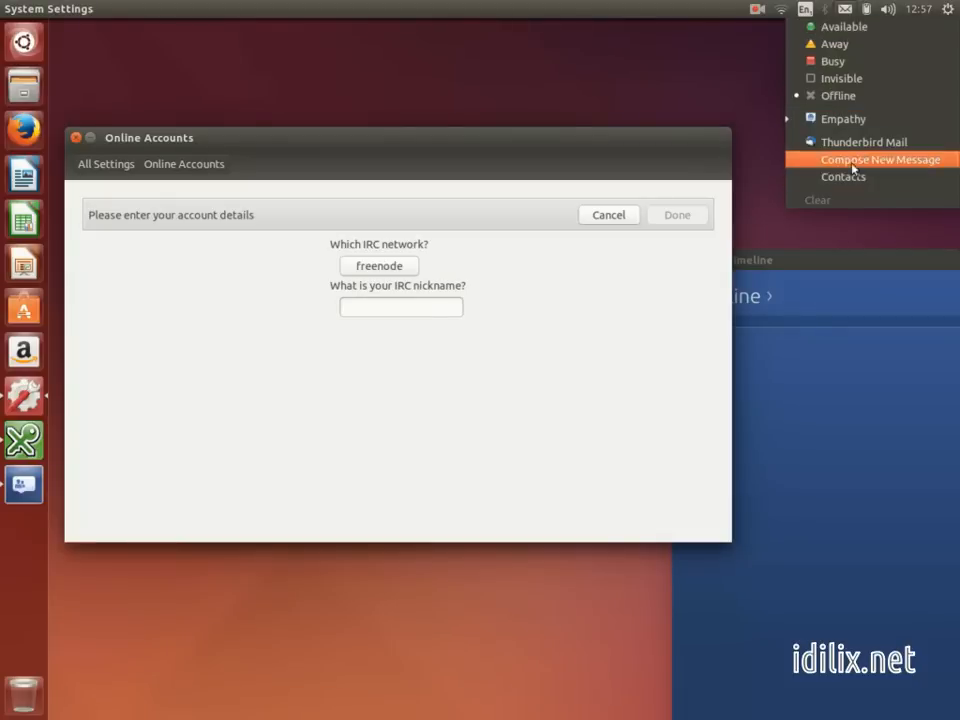
mouse_move(840, 95)
text(i)
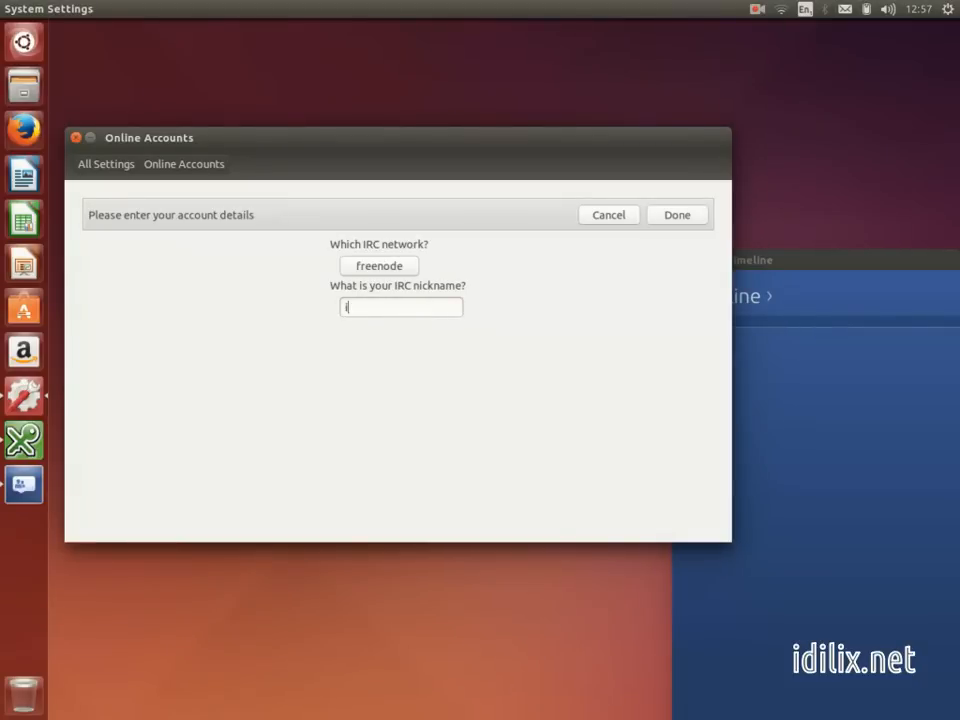
text(dilixnet)
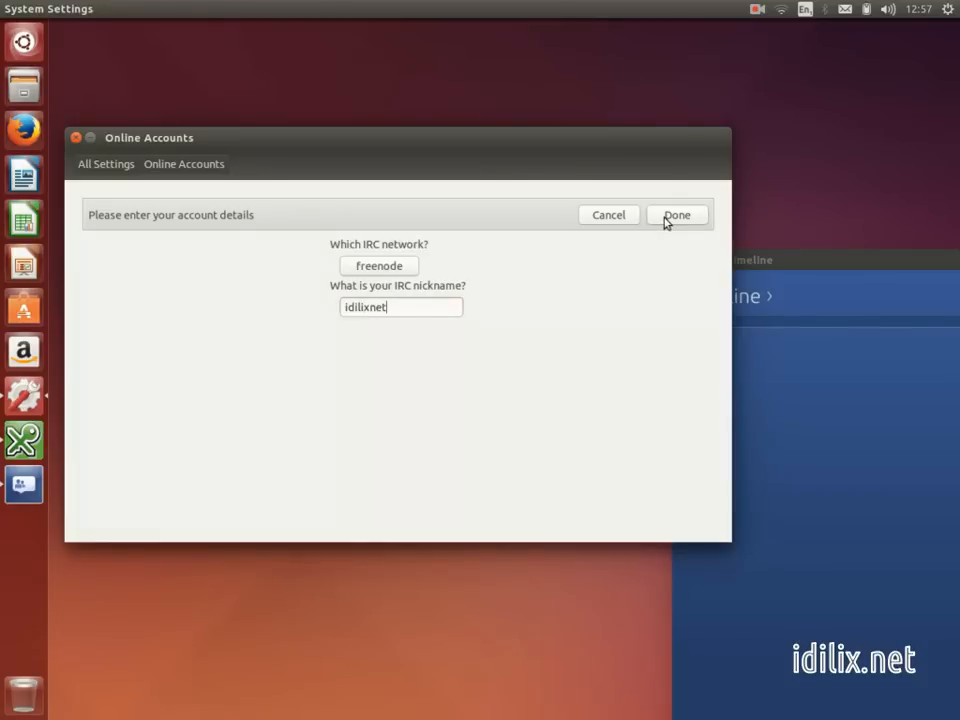
click(677, 214)
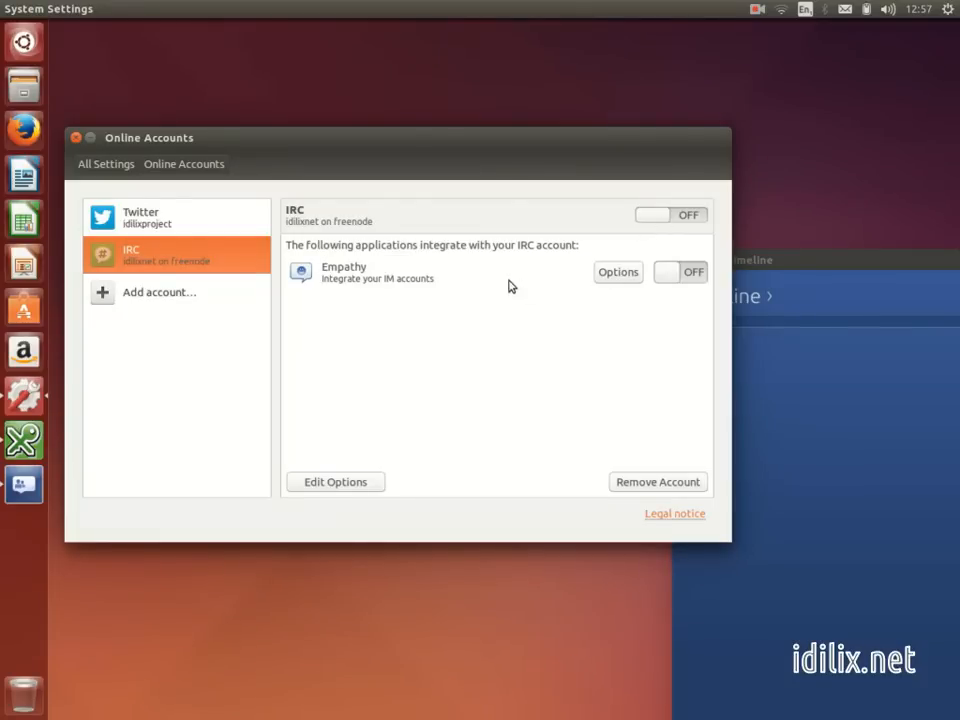
Switch on the freenode IRC account and its Empathy integration
click(672, 214)
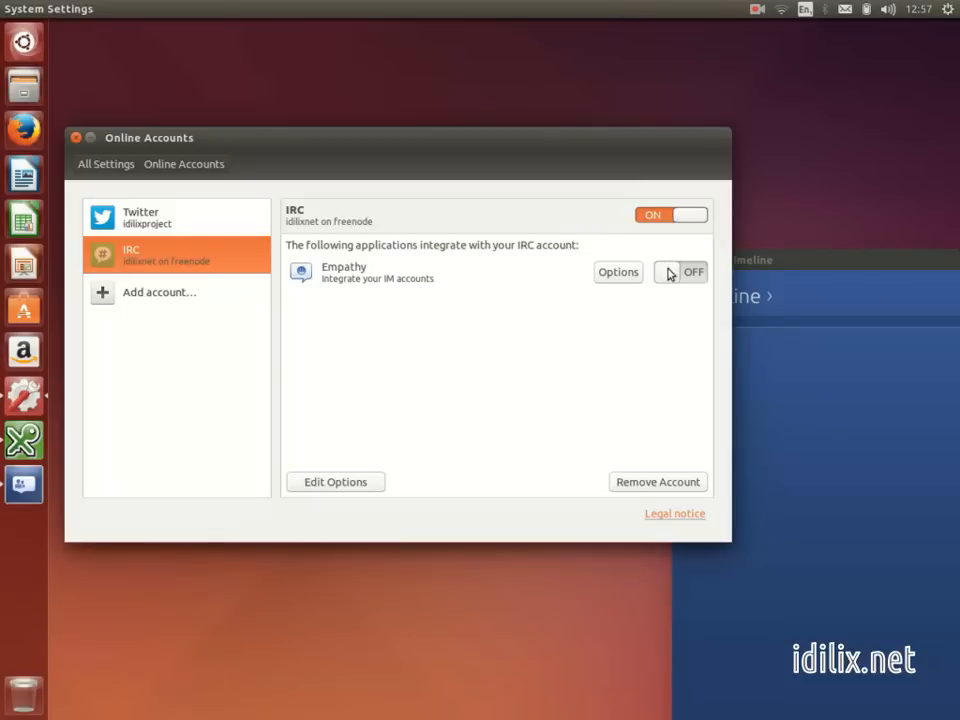
click(680, 271)
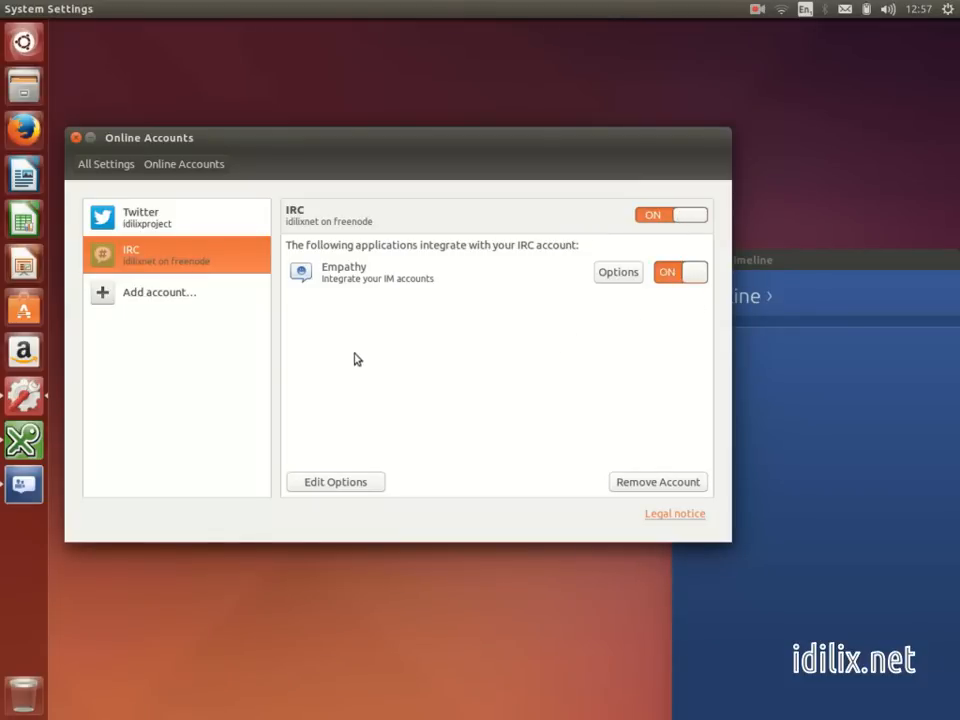
click(159, 291)
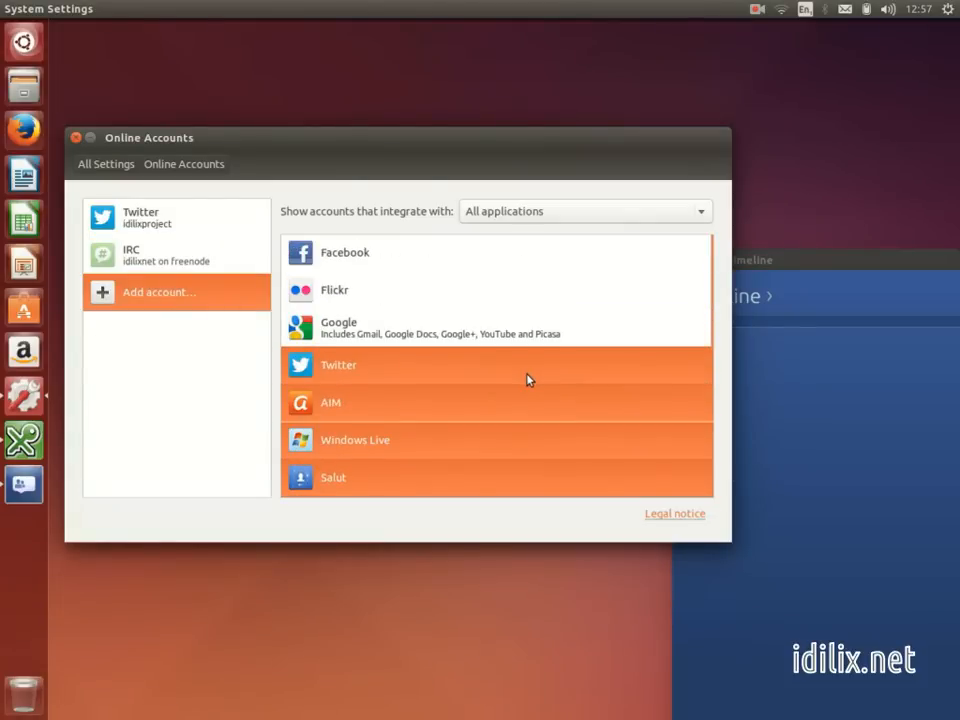
mouse_move(460, 540)
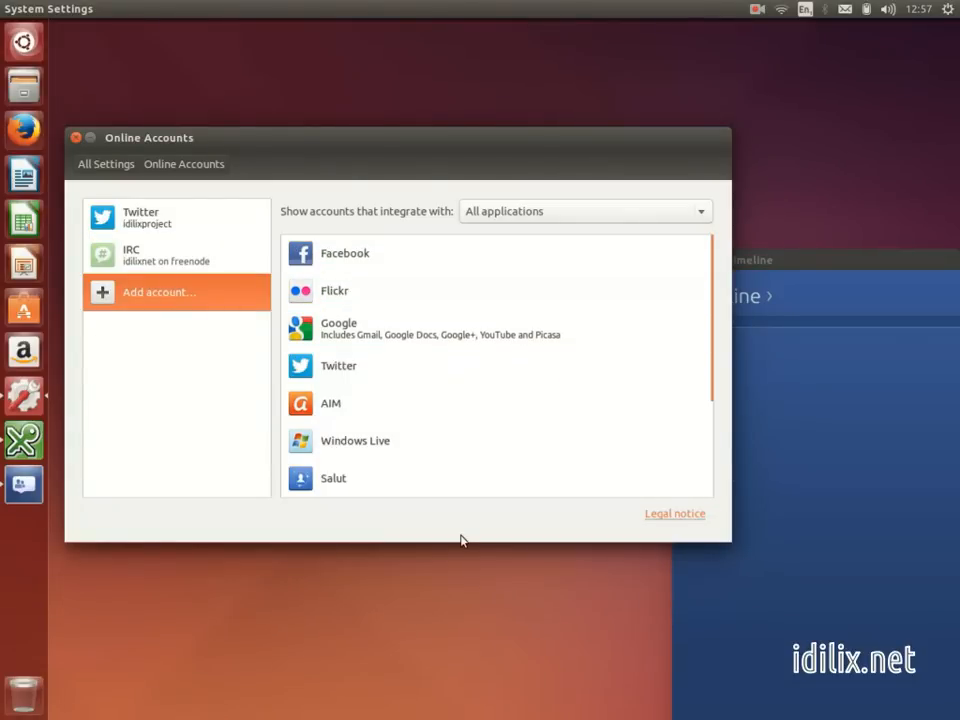
Return to the IRC account, then launch Empathy Internet Messaging via a Dash search for 'empa'
click(166, 254)
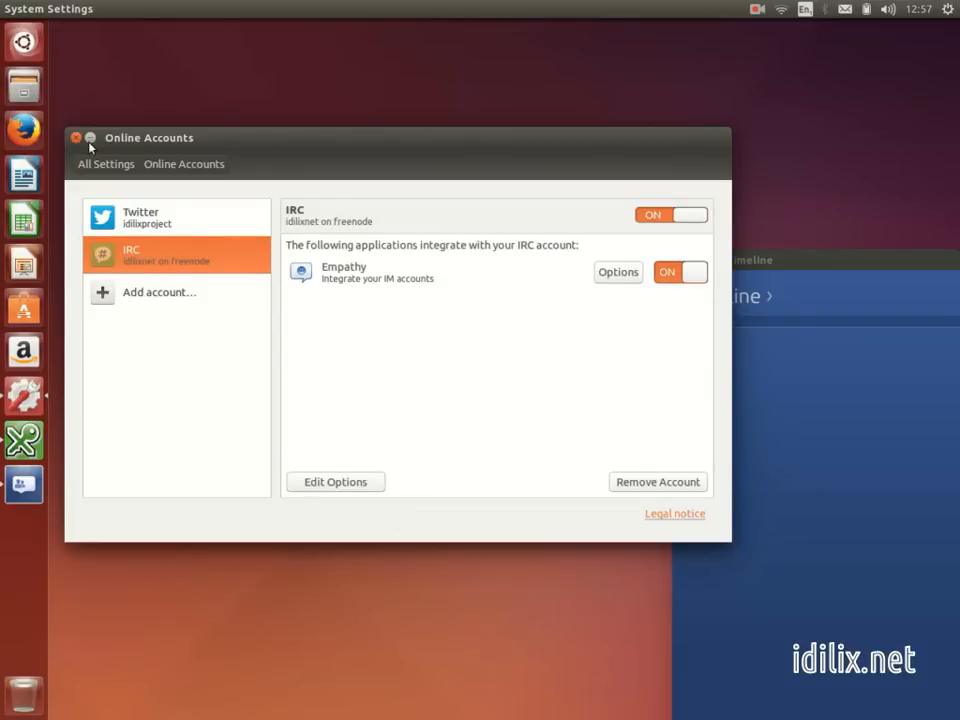
text(friends)
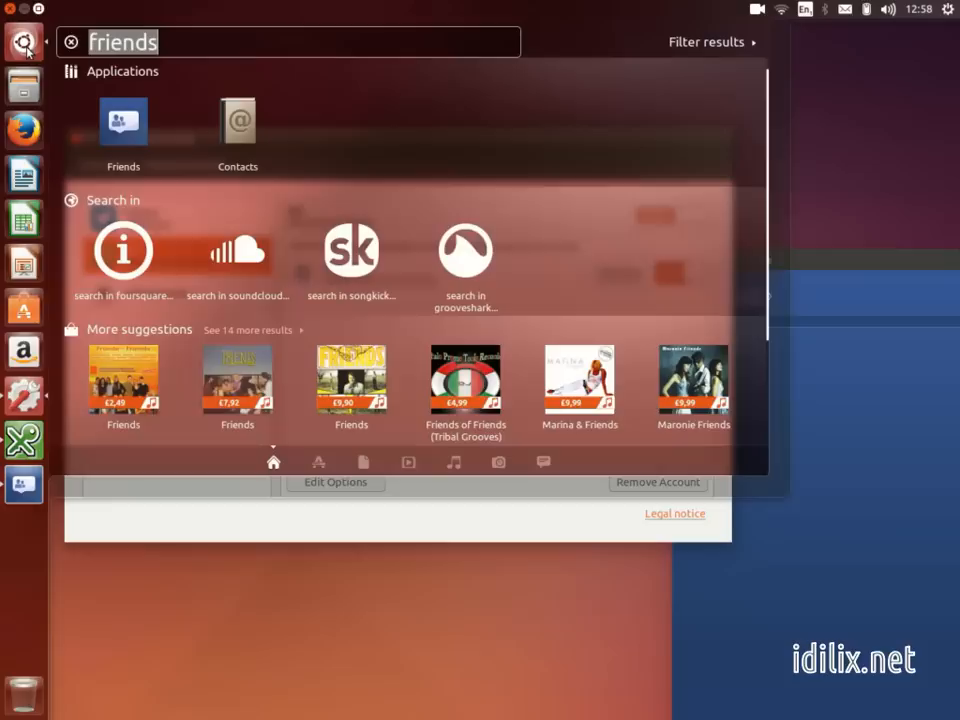
text(empa)
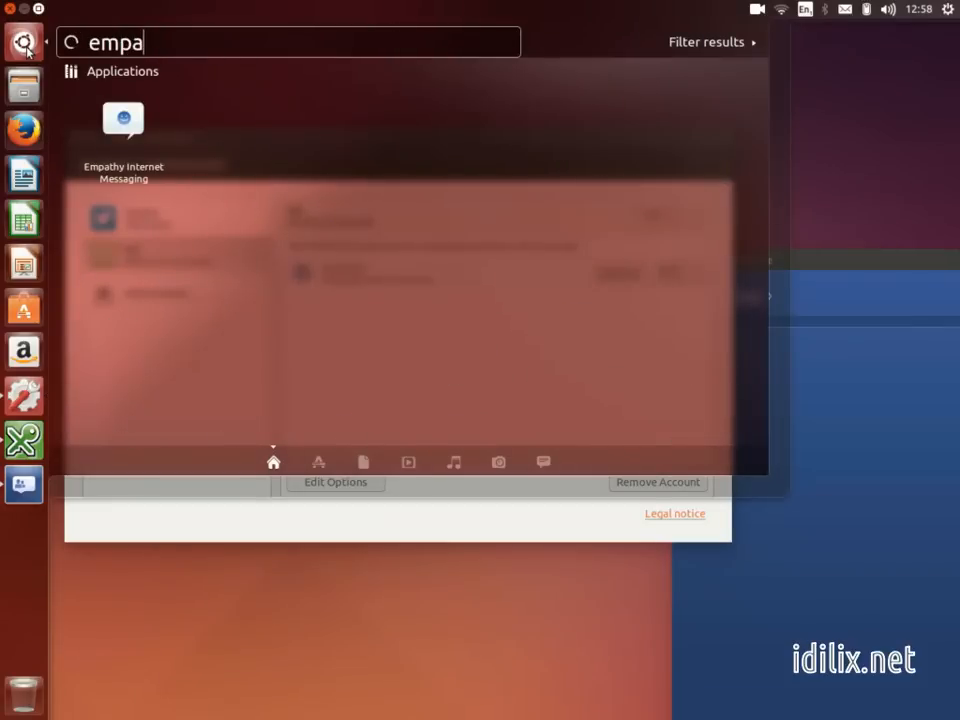
click(122, 119)
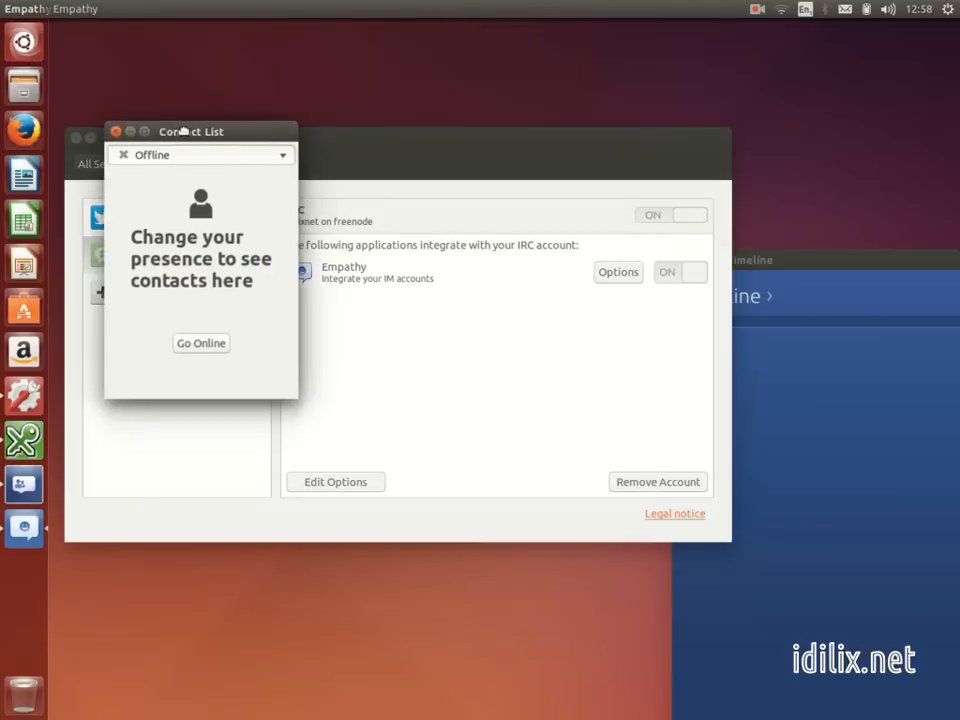
Drag Empathy's Contact List to the lower left, clear of the account settings
drag(190, 131, 169, 393)
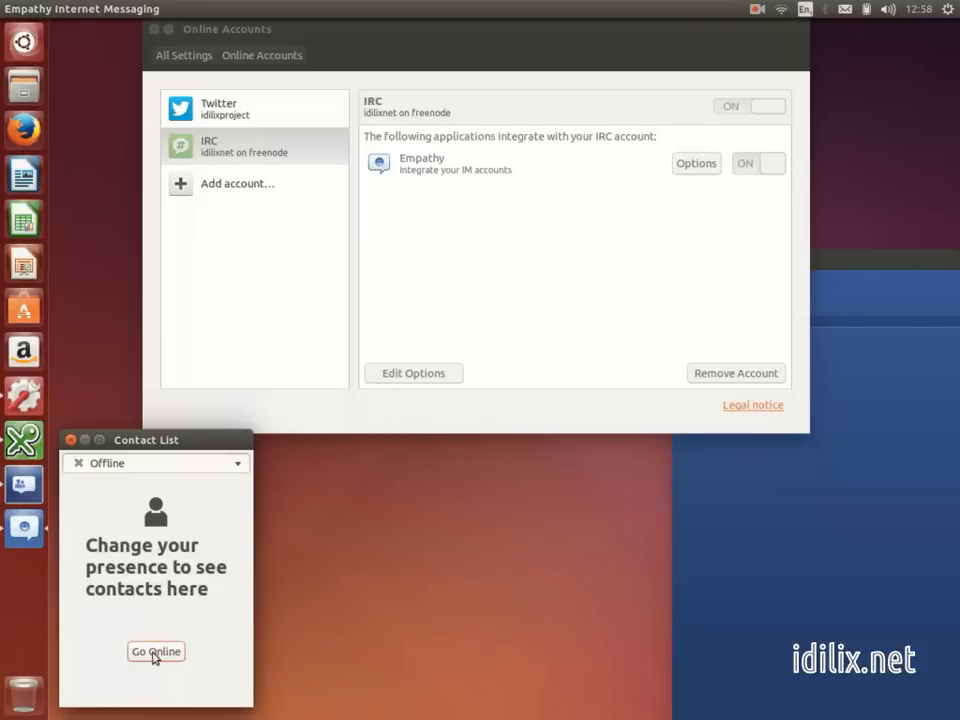
mouse_move(184, 618)
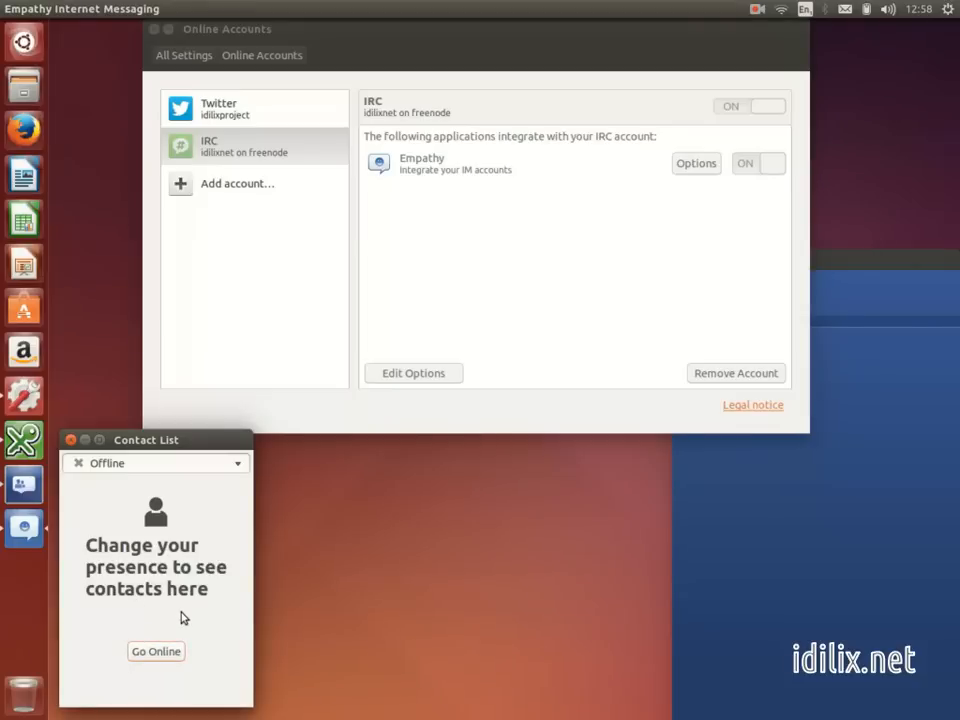